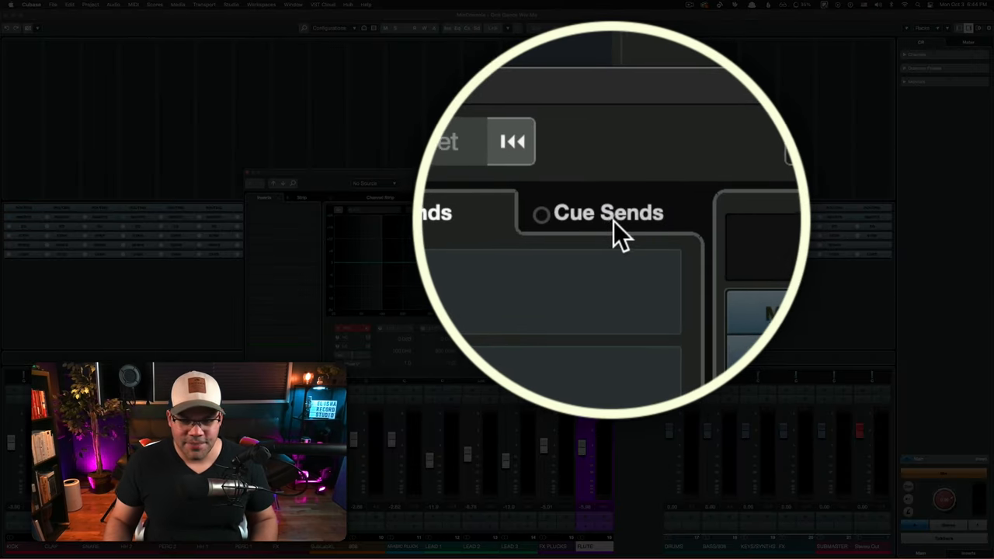
Show the FLUTE channel's Cue Sends page with its four empty slots
click(609, 217)
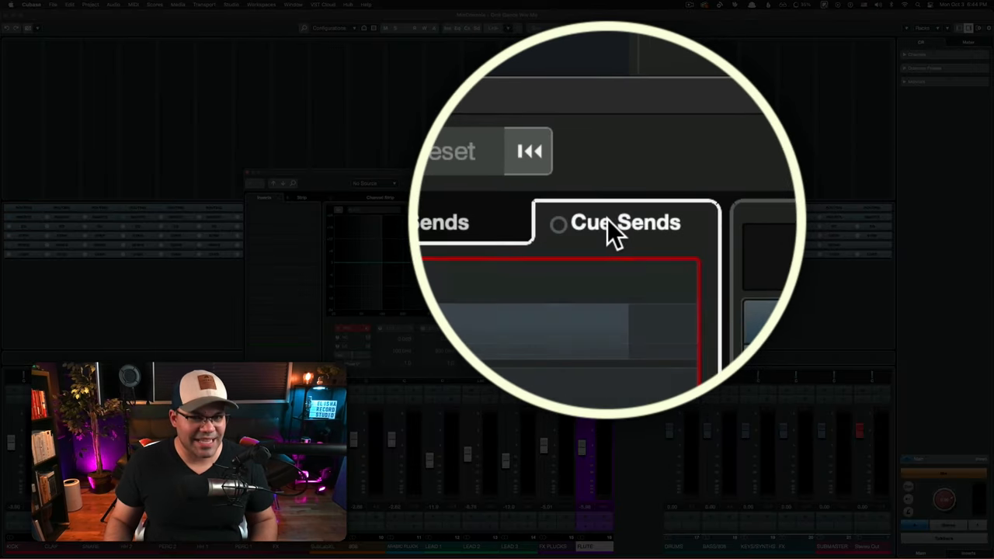
click(834, 101)
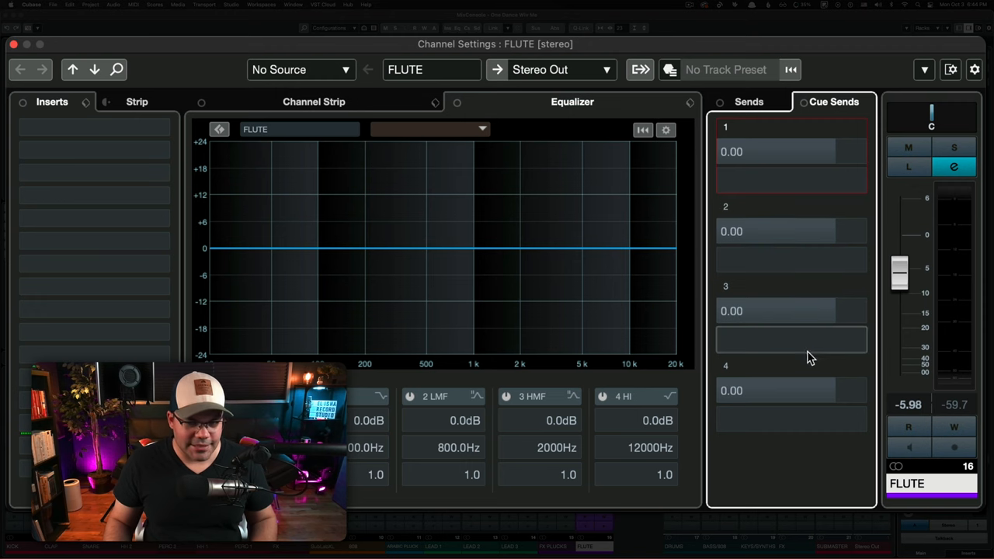
mouse_move(826, 295)
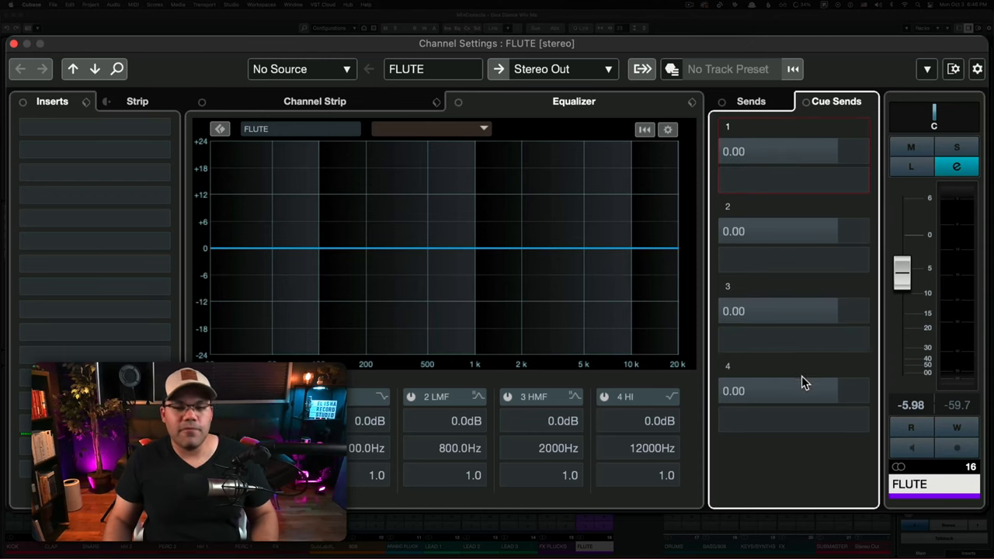
mouse_move(800, 444)
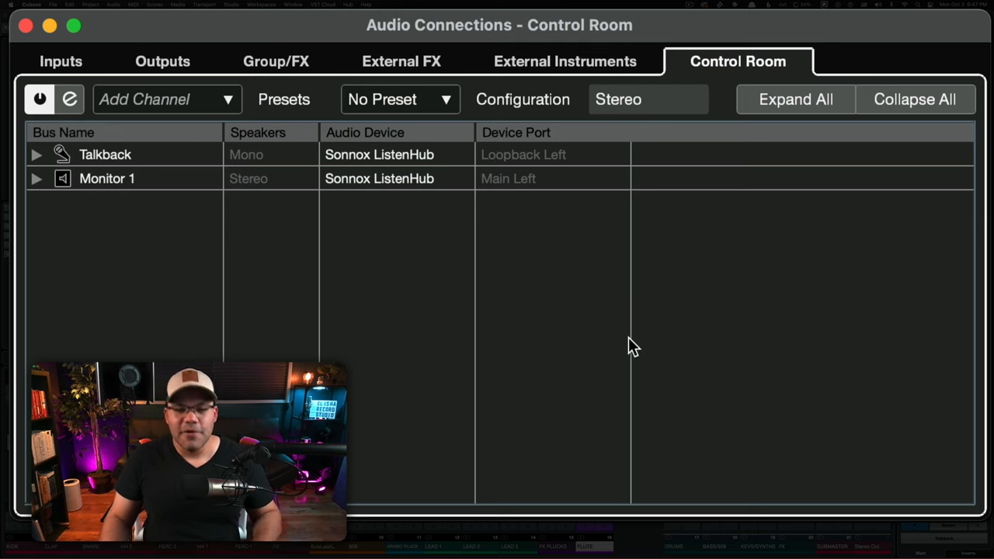
mouse_move(735, 274)
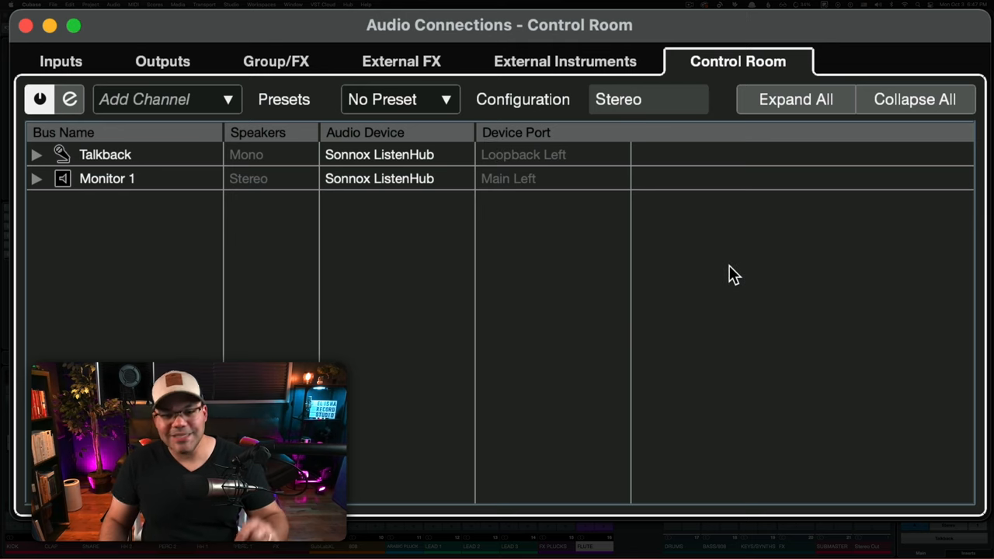
mouse_move(752, 250)
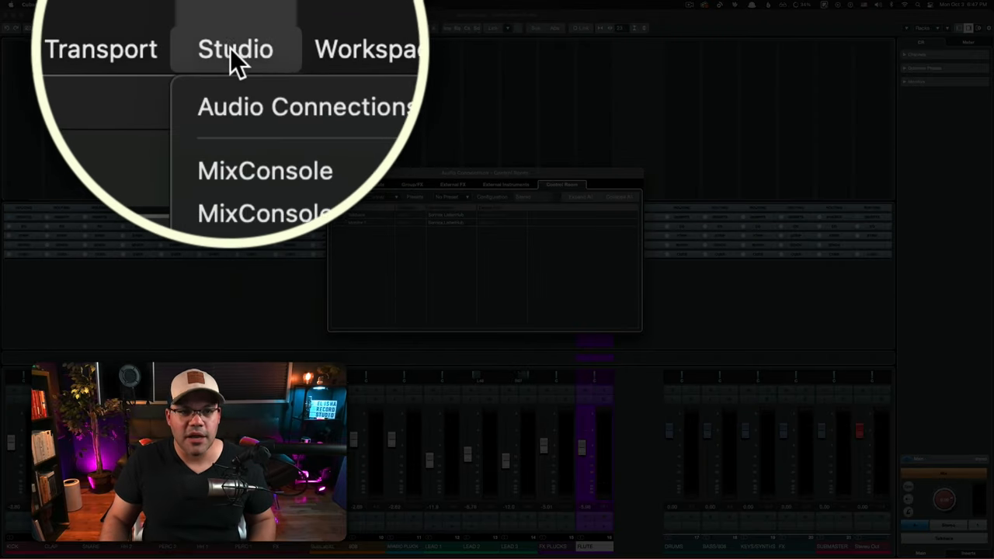
mouse_move(272, 109)
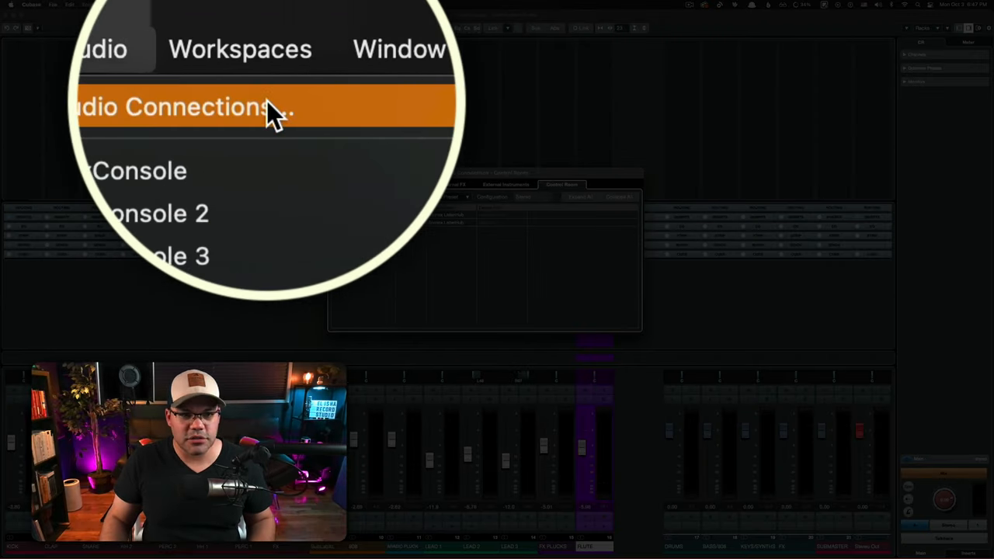
Try switching the Control Room off in Audio Connections, then cancel to keep it enabled
click(186, 106)
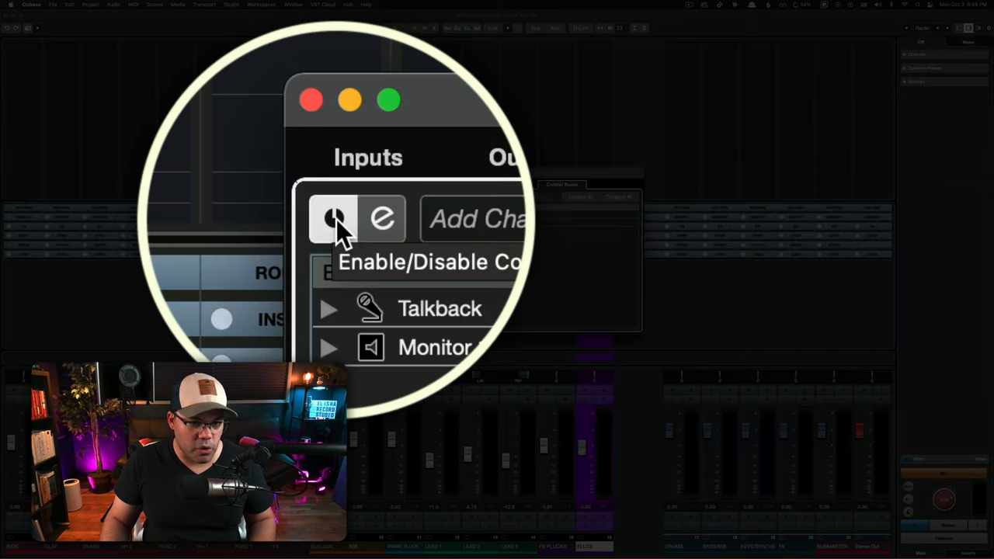
click(333, 218)
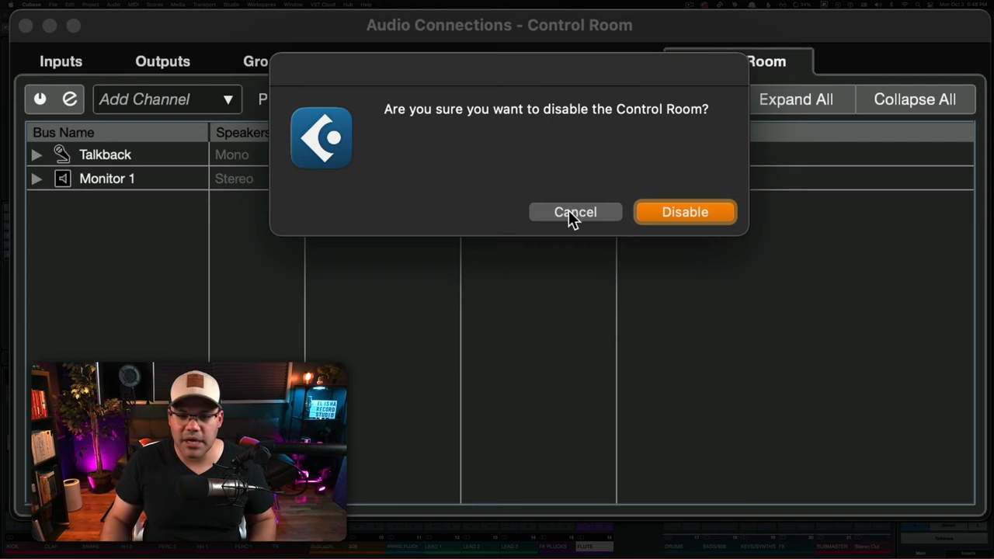
click(575, 212)
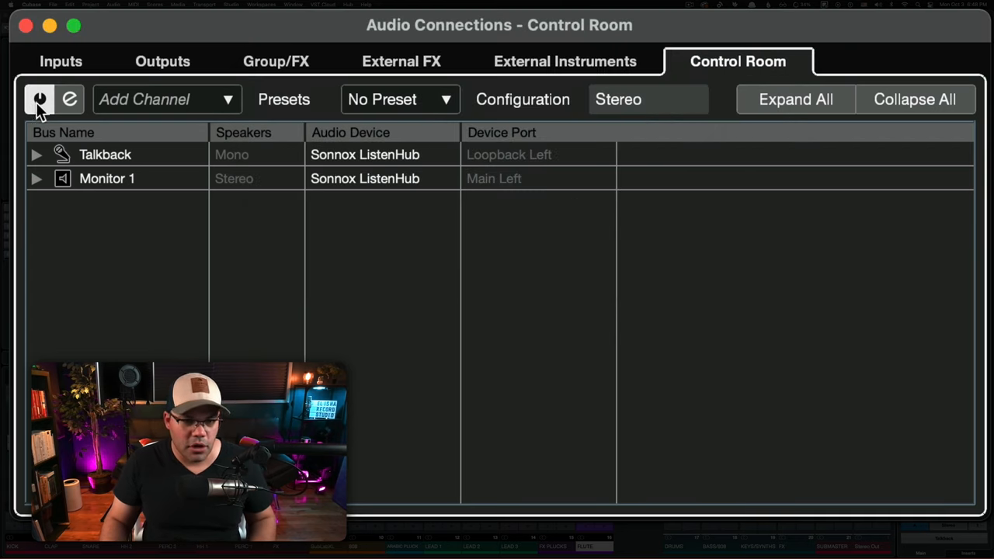
mouse_move(40, 100)
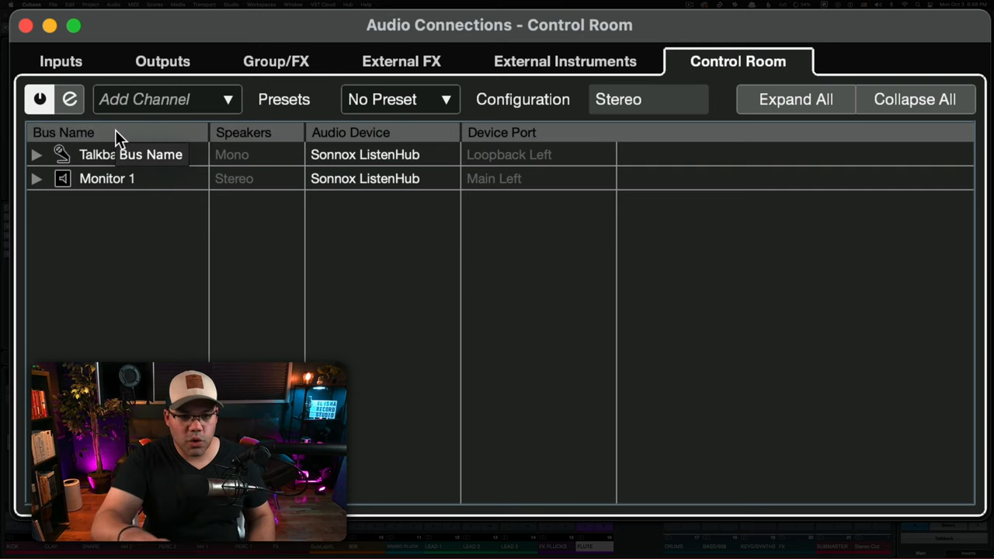
mouse_move(40, 99)
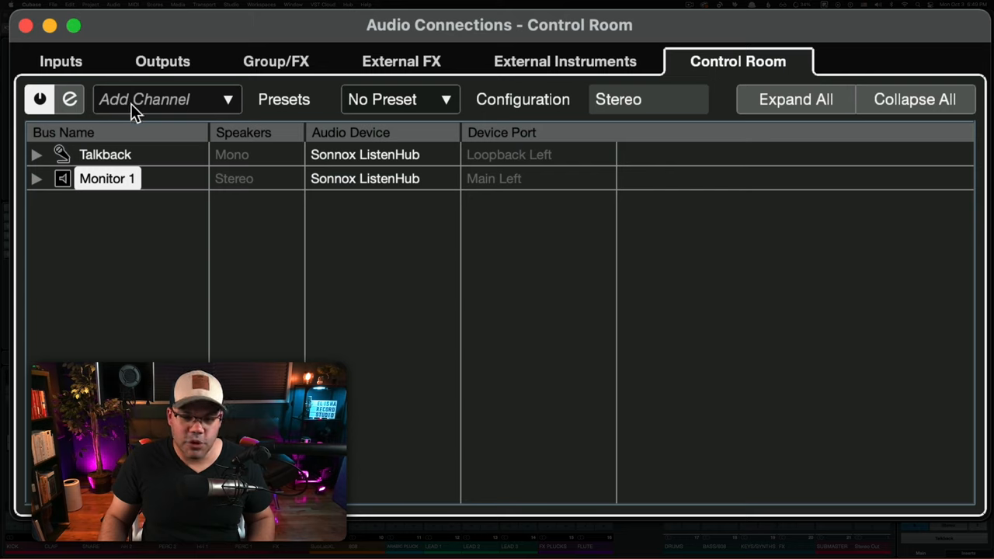
Start adding a new cue channel from the Control Room's Add Channel list
click(165, 99)
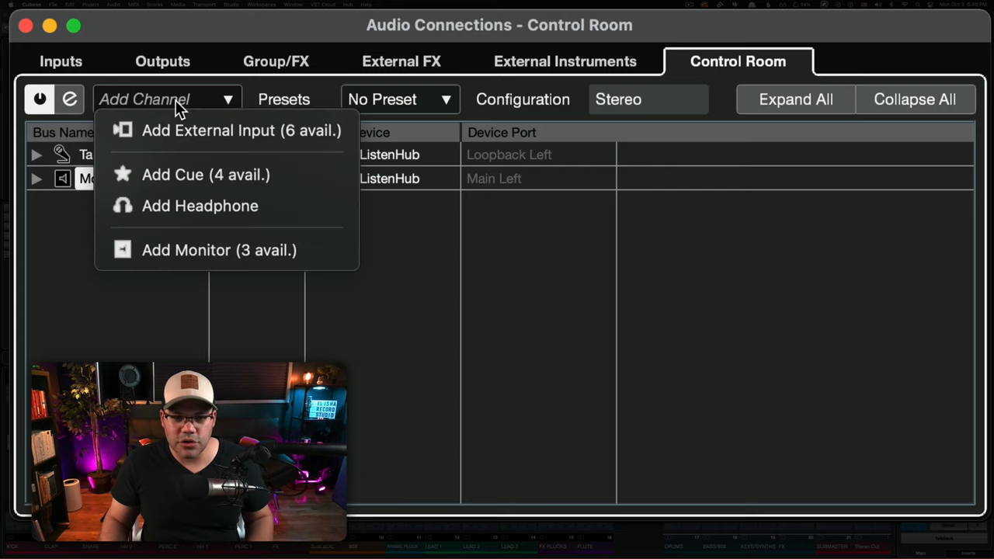
mouse_move(163, 104)
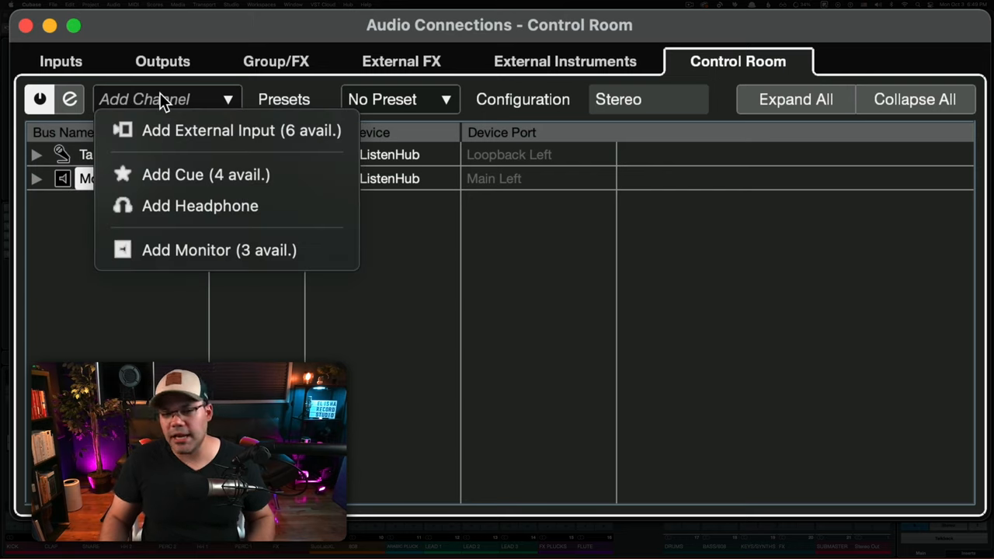
mouse_move(200, 205)
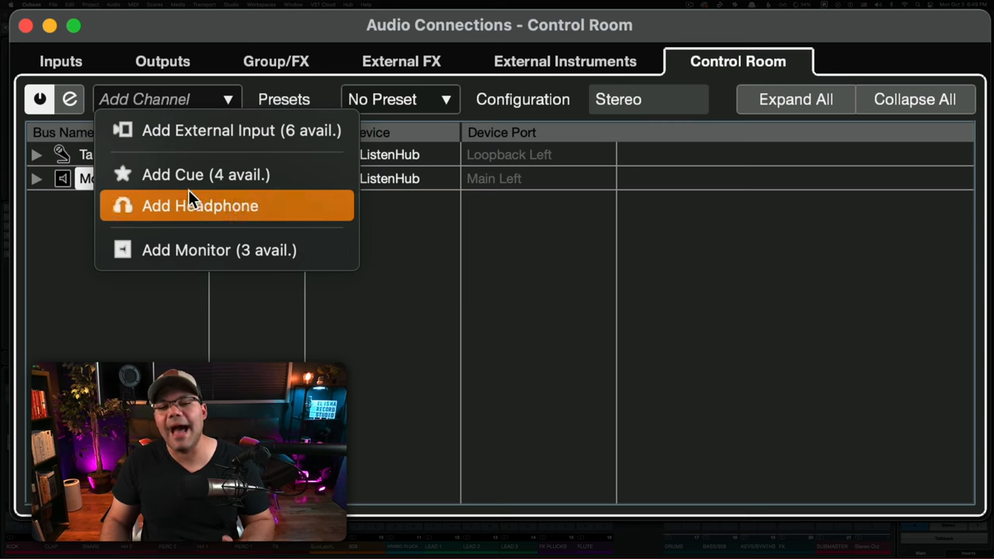
mouse_move(203, 229)
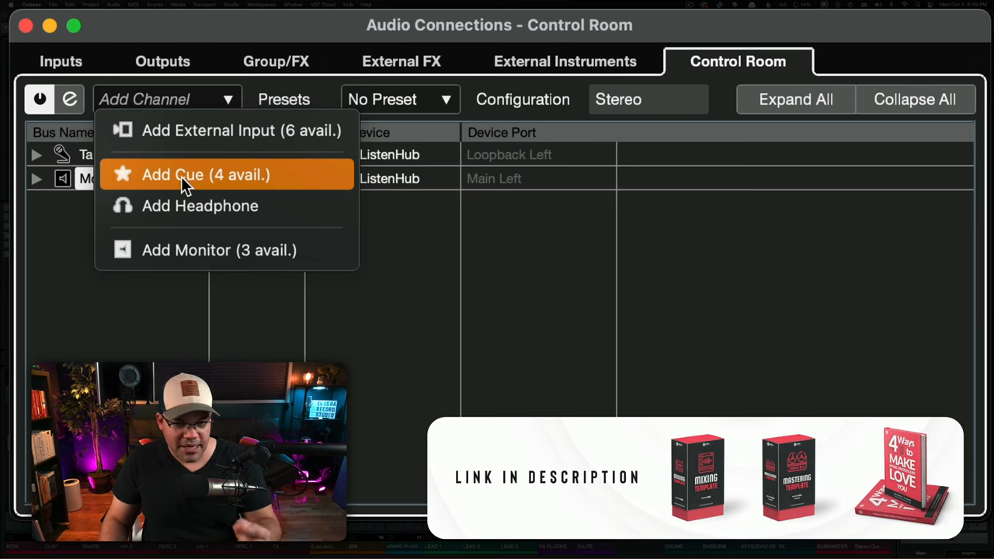
mouse_move(193, 190)
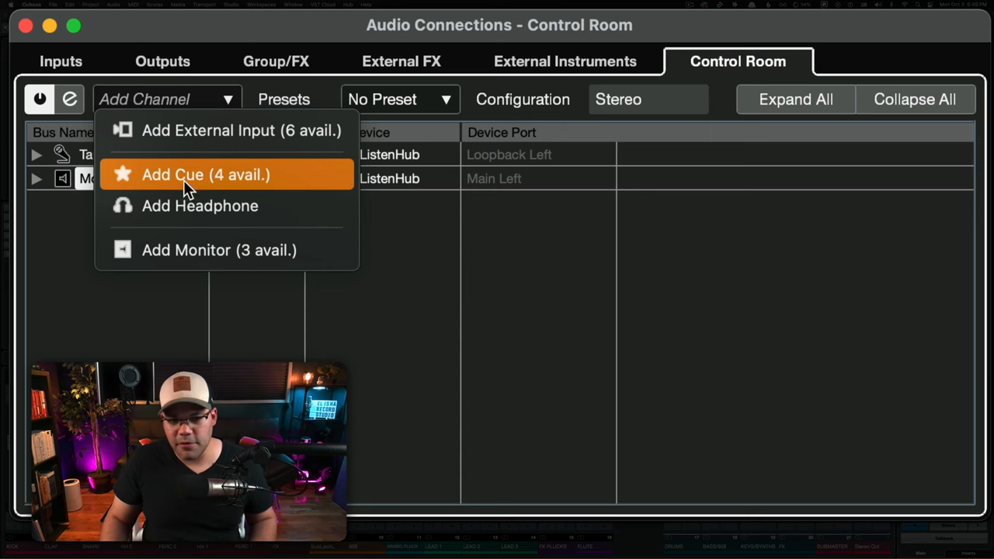
mouse_move(182, 180)
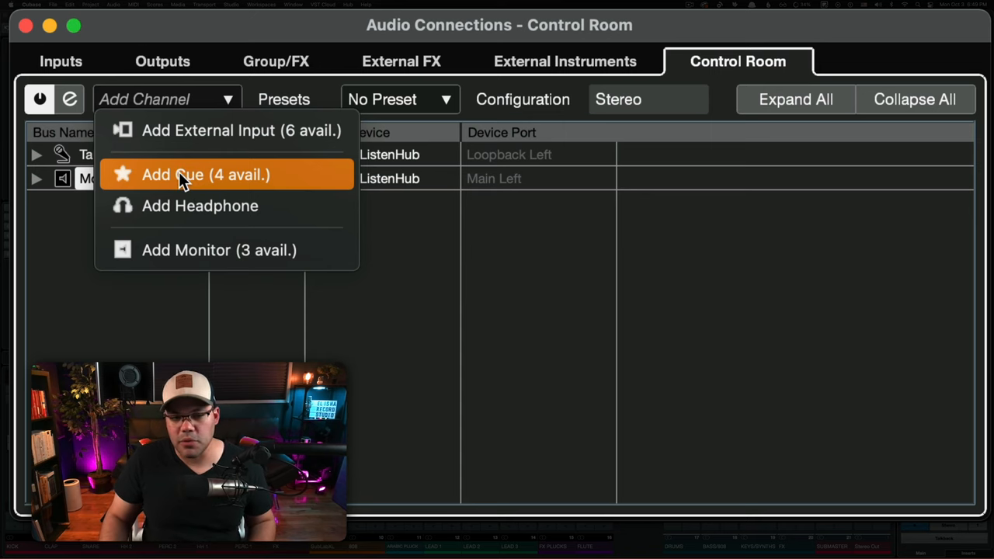
click(206, 173)
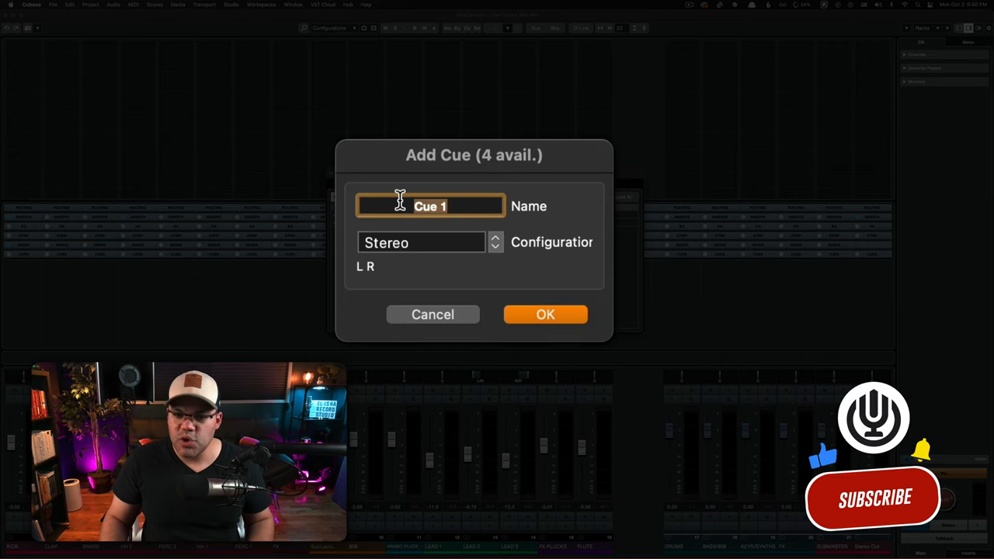
Create a stereo cue named 'Headphone Mix 1'
text(H)
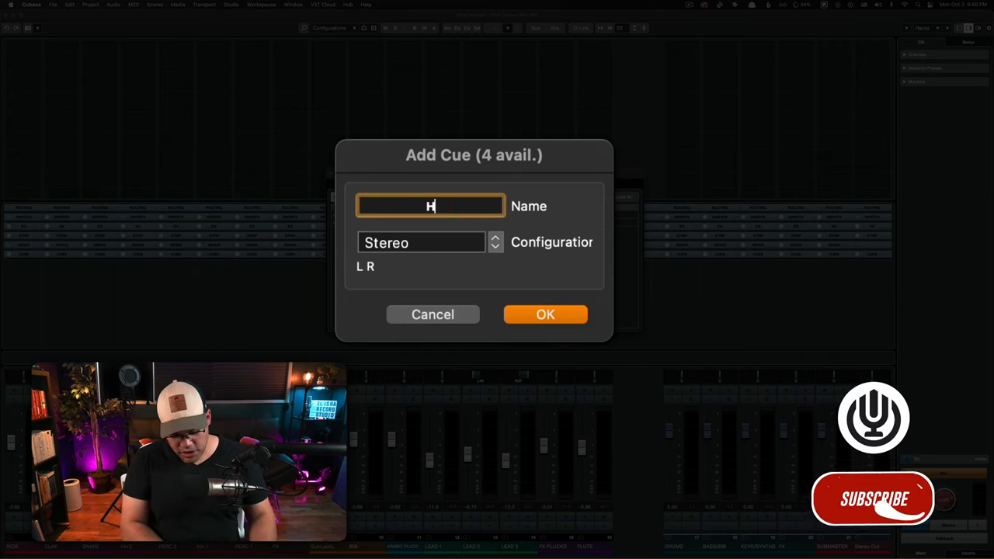
text(eadphone Mix)
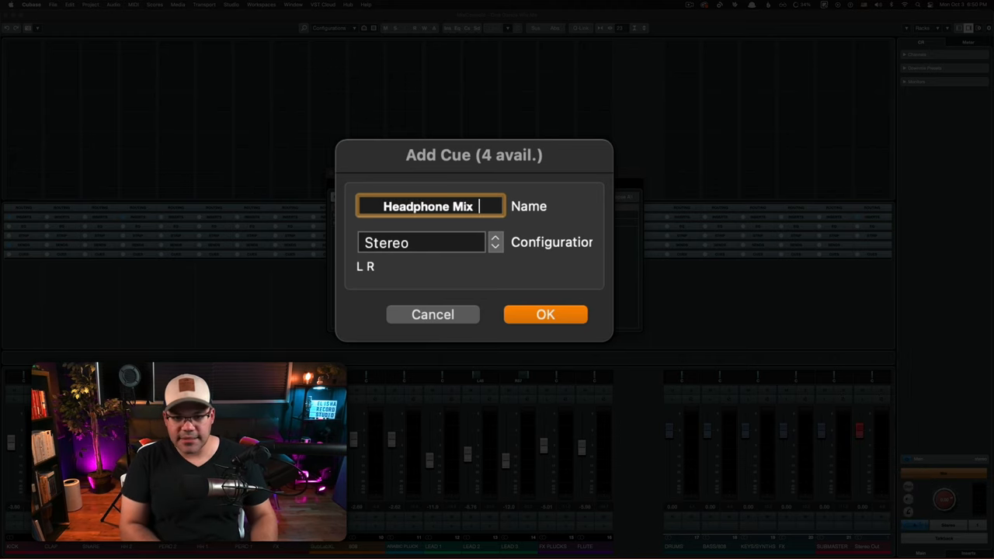
text(1)
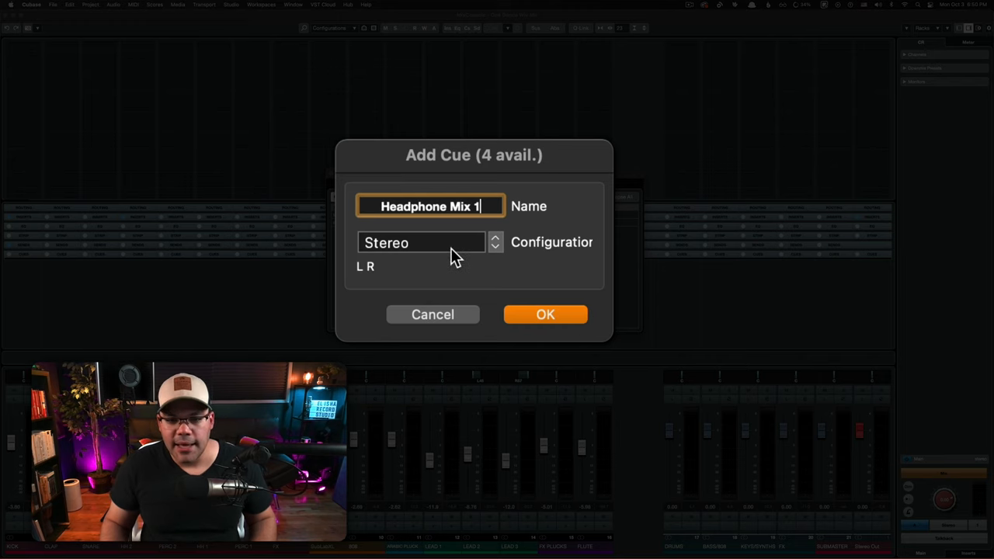
click(421, 242)
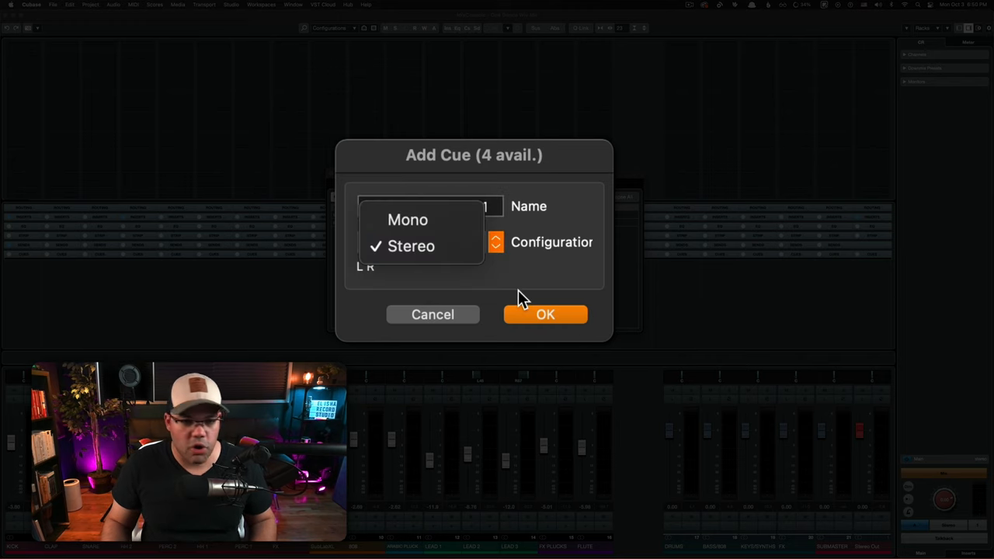
click(411, 246)
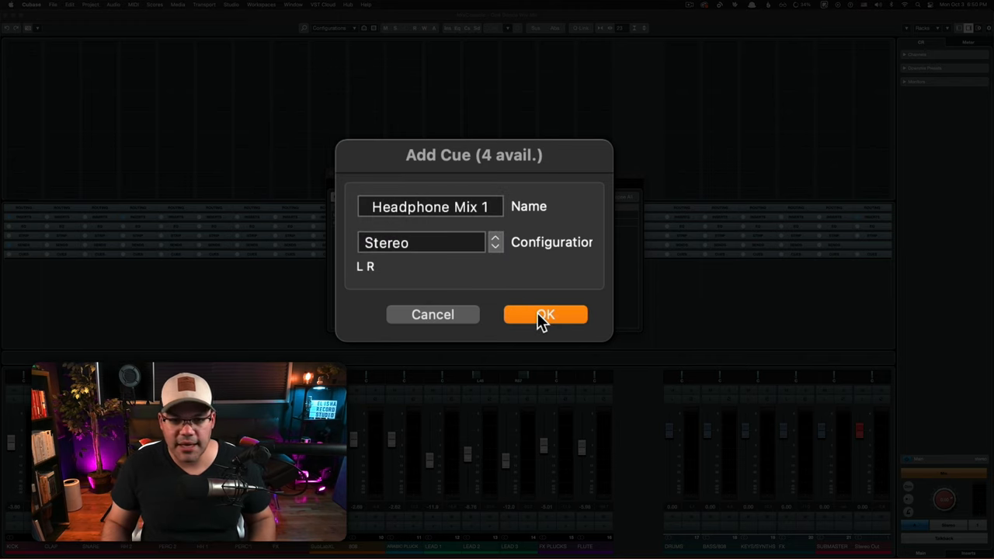
click(546, 315)
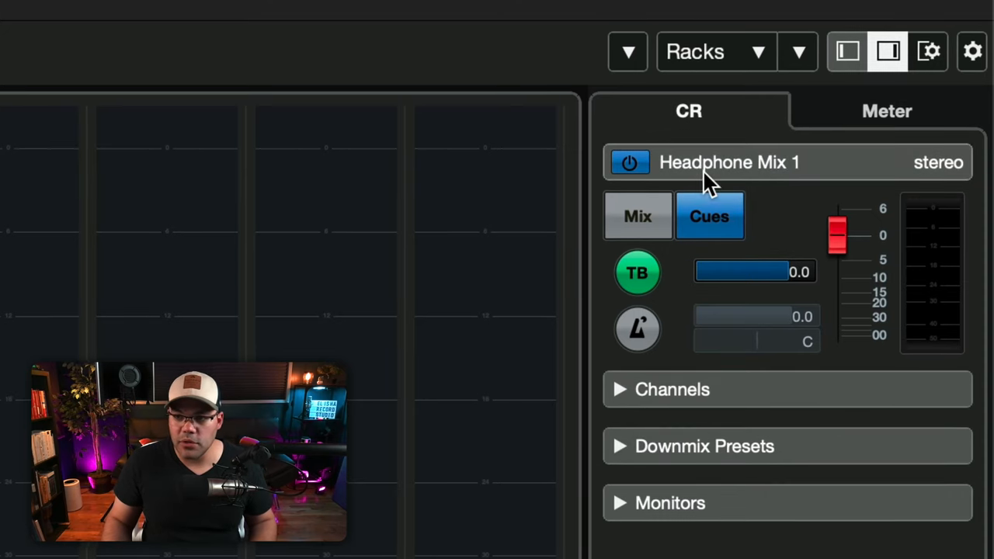
mouse_move(663, 170)
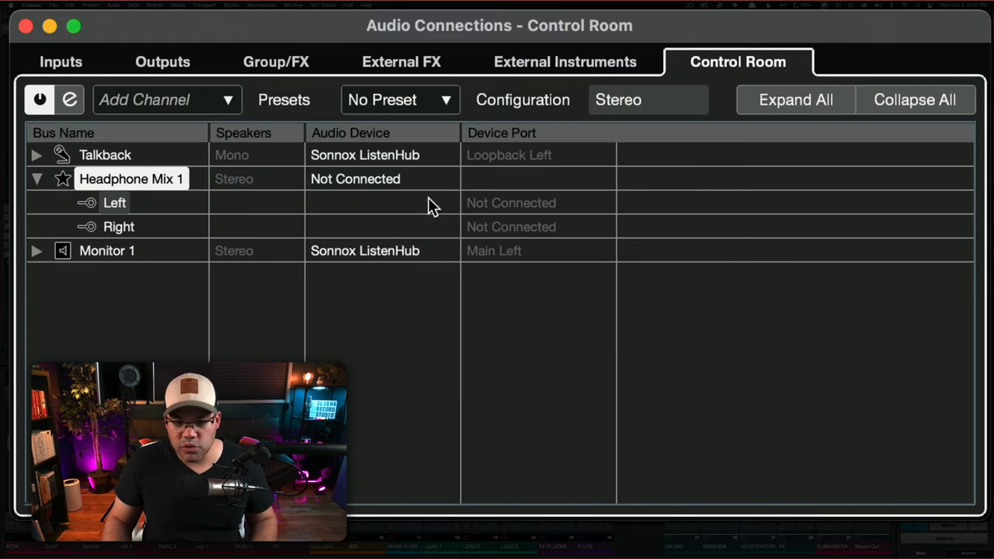
Route Headphone Mix 1 to Sonnox ListenHub Output 3 (left) and Output 4 (right)
click(364, 178)
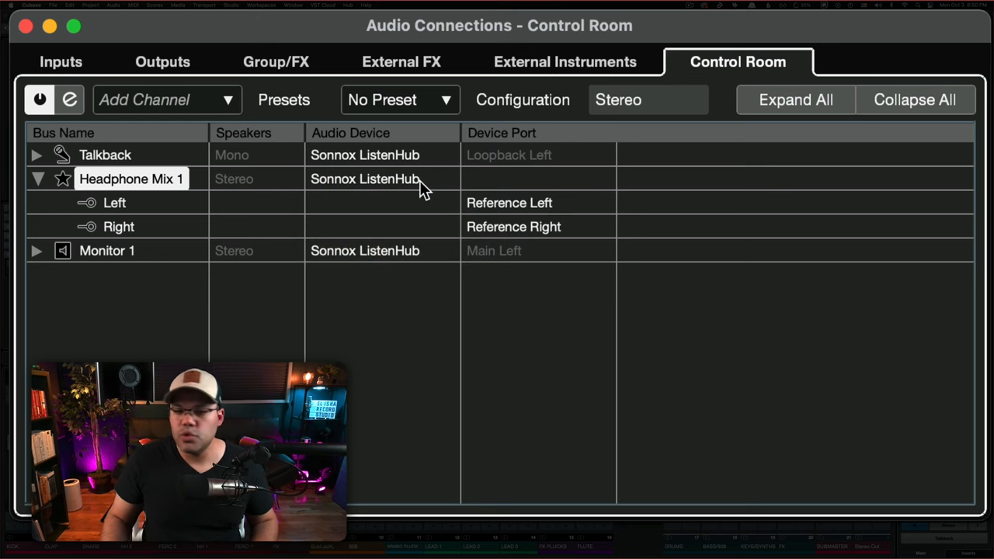
click(365, 179)
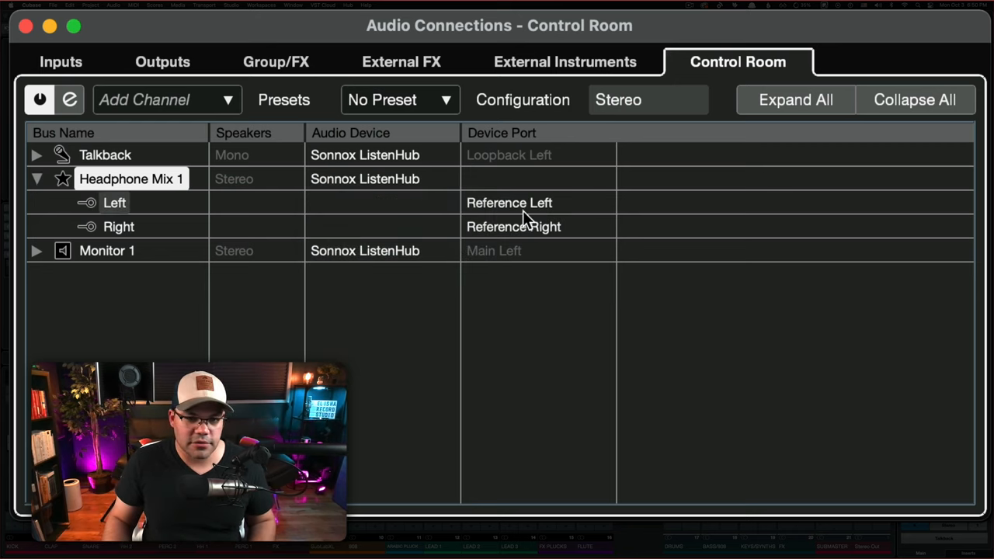
click(510, 202)
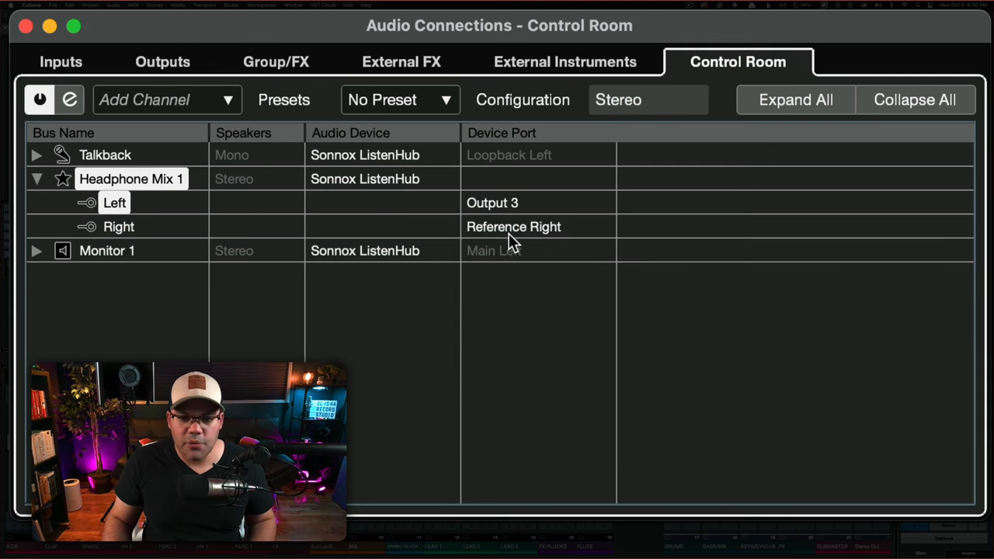
click(514, 226)
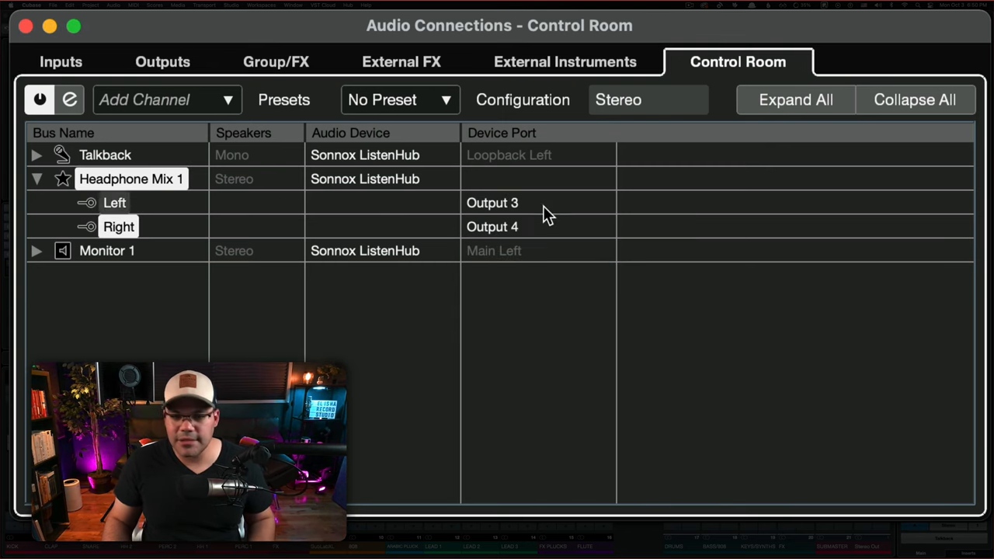
mouse_move(541, 230)
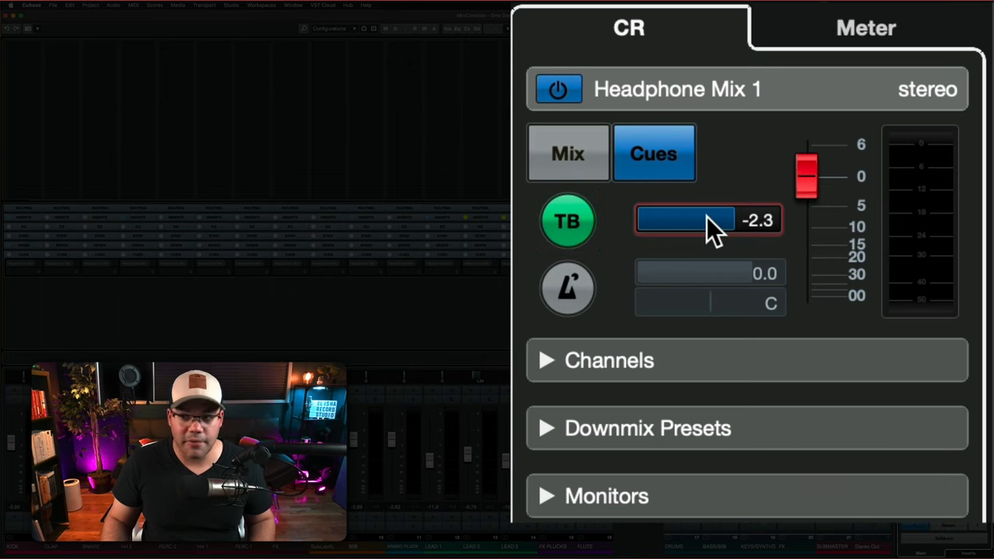
Set the Headphone Mix 1 talkback level to -2.3 dB
click(568, 287)
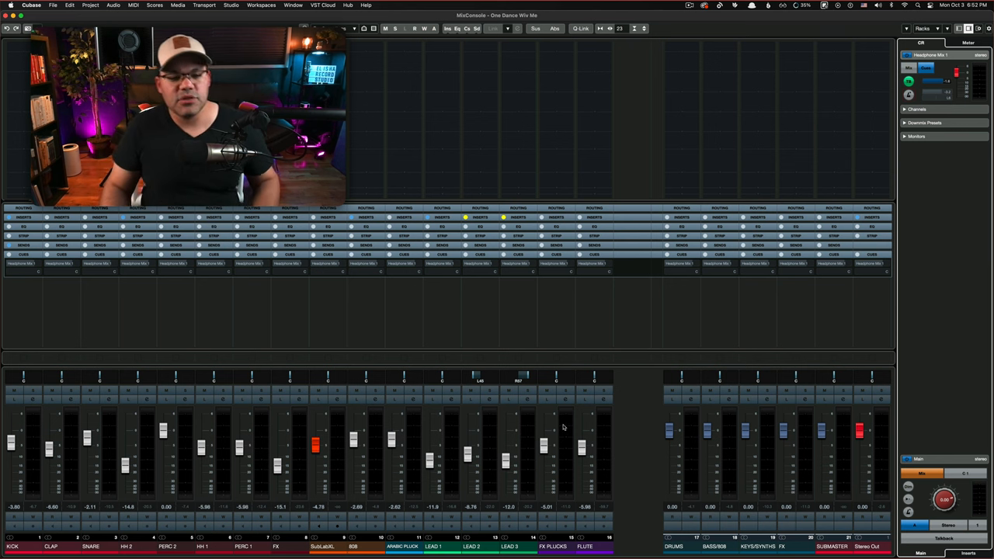
mouse_move(459, 365)
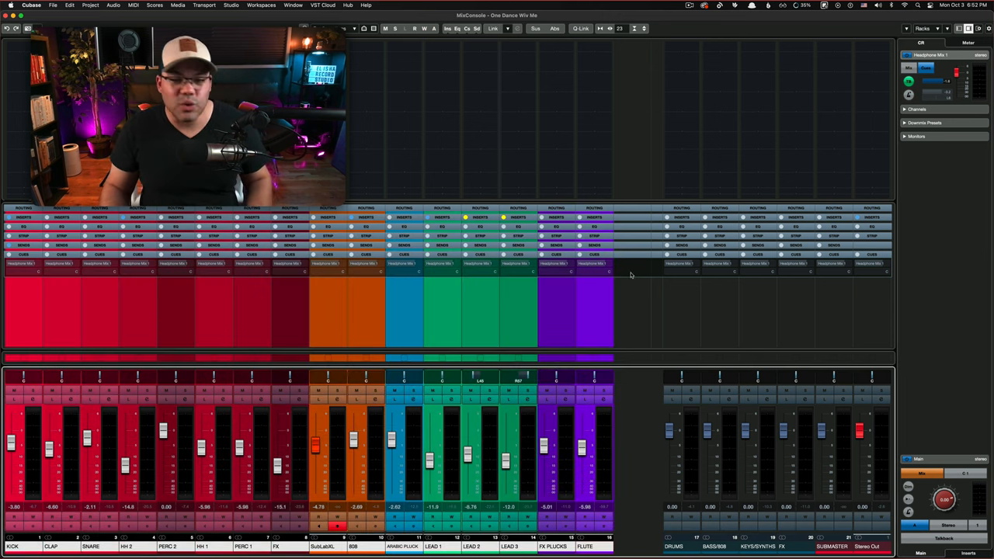
Enable Q-Link across the sixteen selected channels and show the Racks list
click(580, 29)
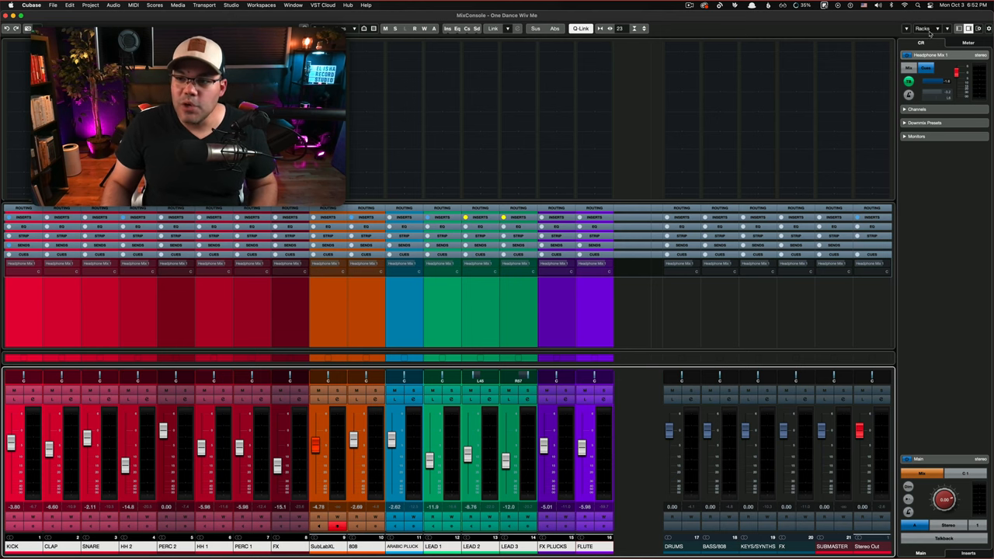
click(924, 29)
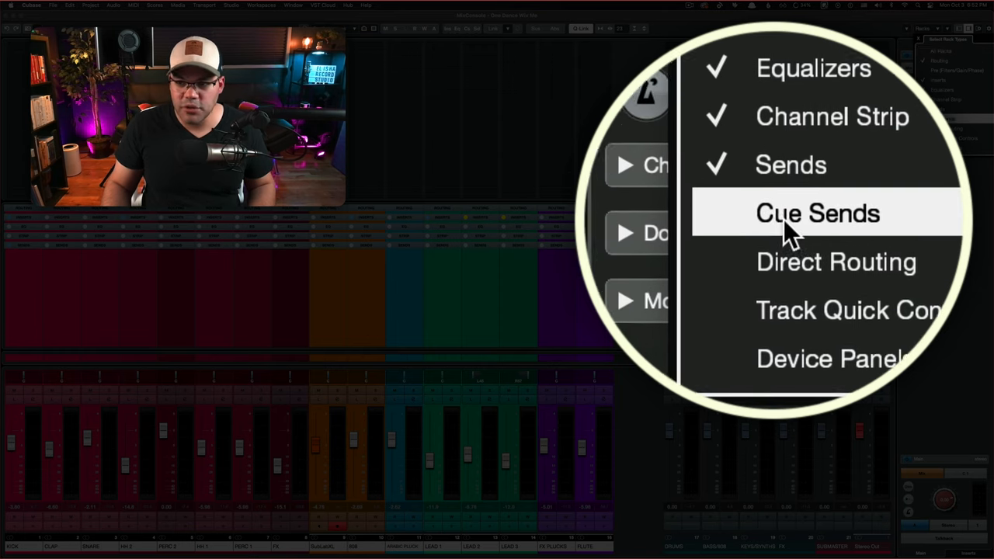
Show the Cue Sends options from the Racks menu
click(817, 213)
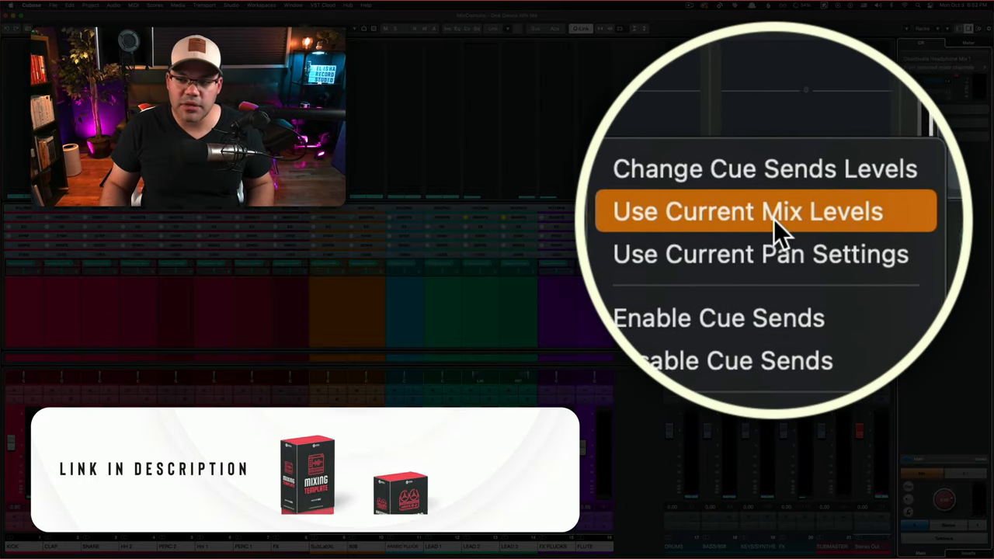
Copy the current mix levels into the Headphone Mix 1 cue sends
click(746, 211)
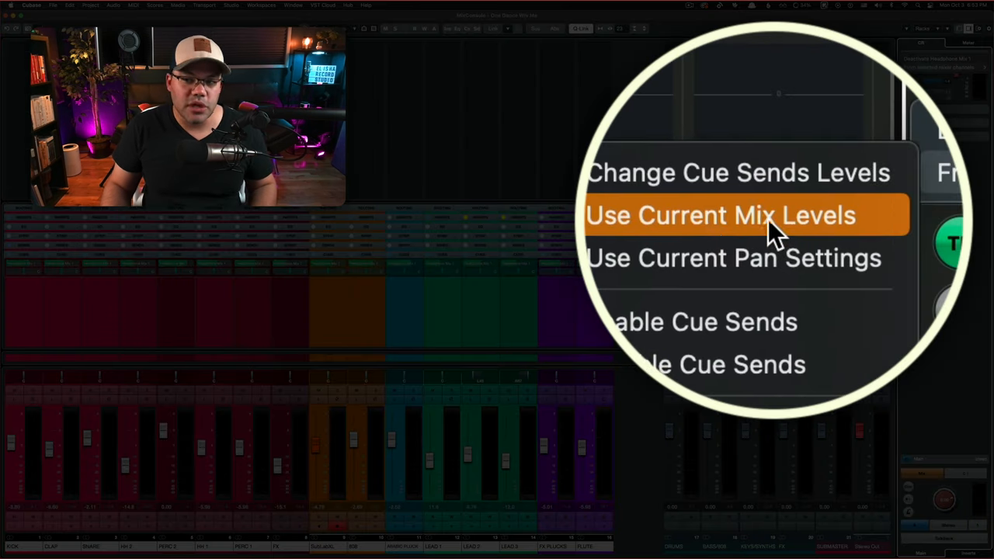
mouse_move(780, 233)
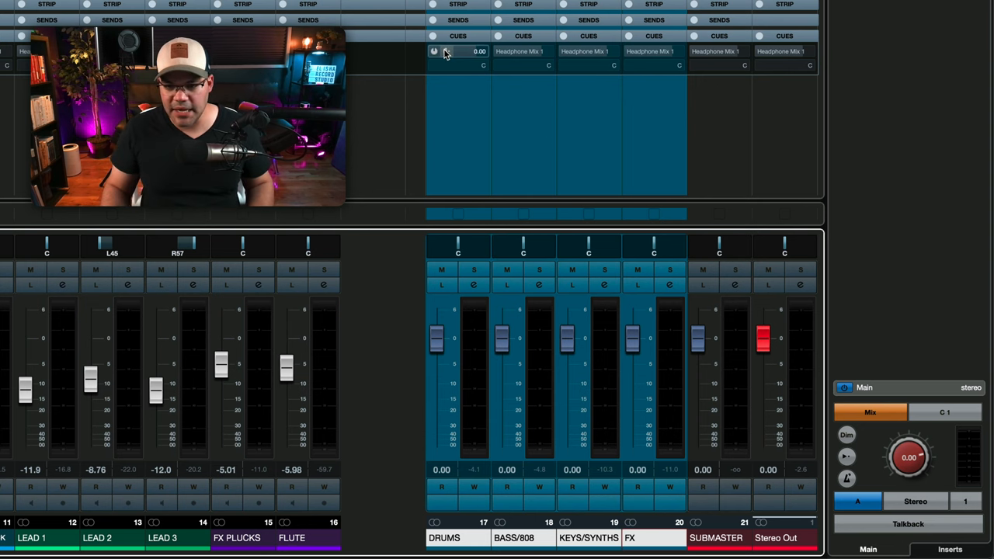
mouse_move(434, 52)
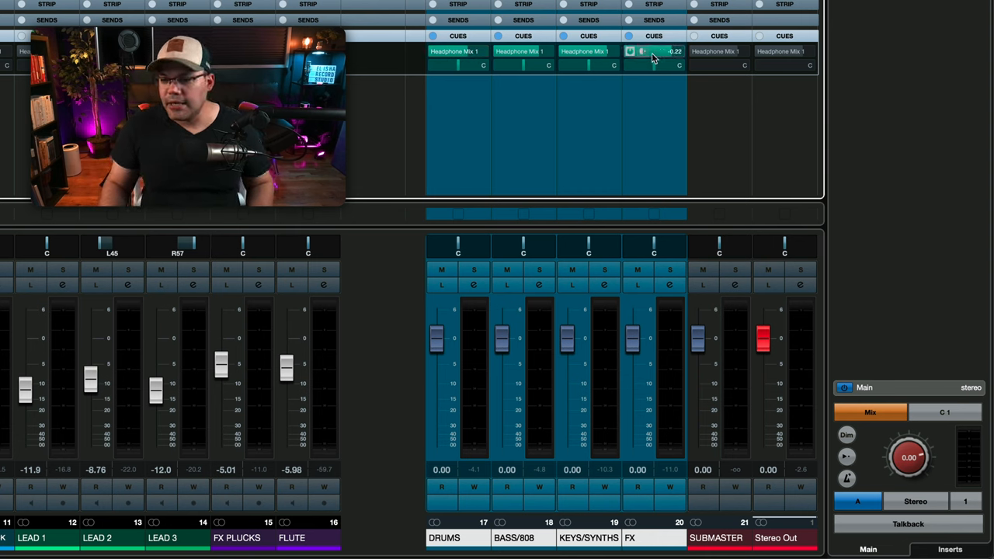
Set the FX group's Headphone Mix 1 cue send level to -0.22
drag(654, 51, 648, 56)
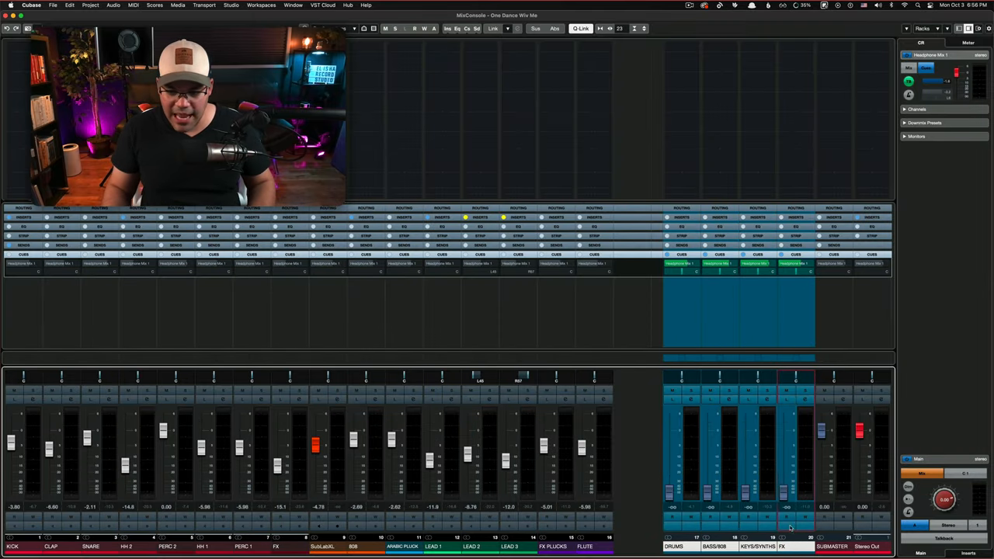
mouse_move(775, 473)
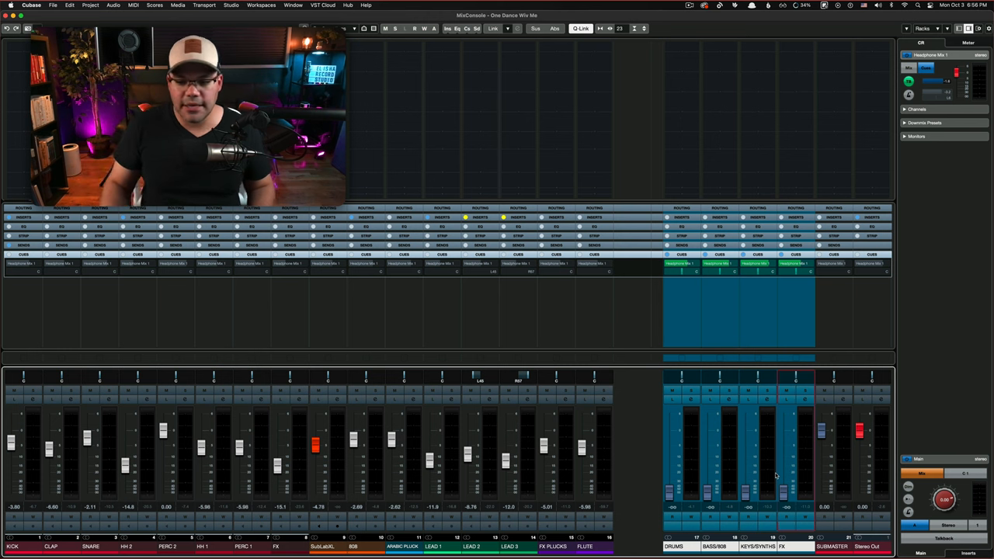